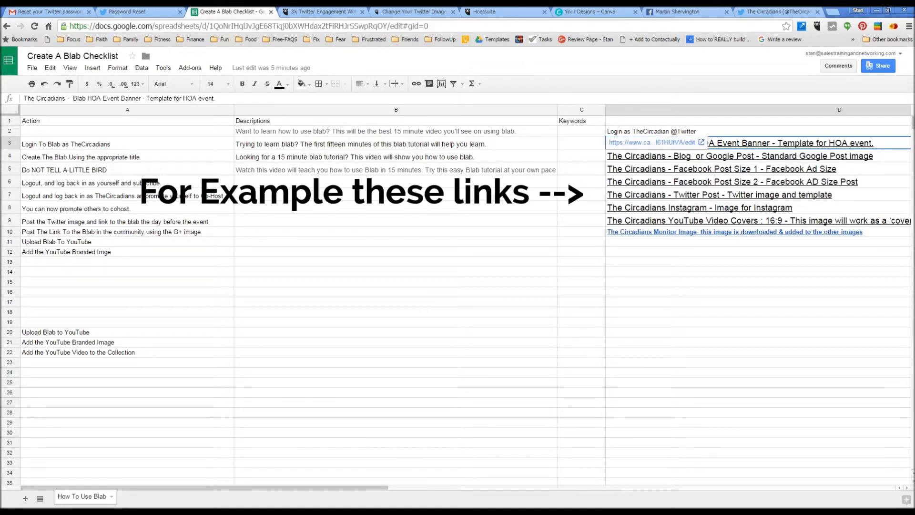
- Browse the Circadians banner designs in Canva, then return to the Blab checklist
left_click(740, 156)
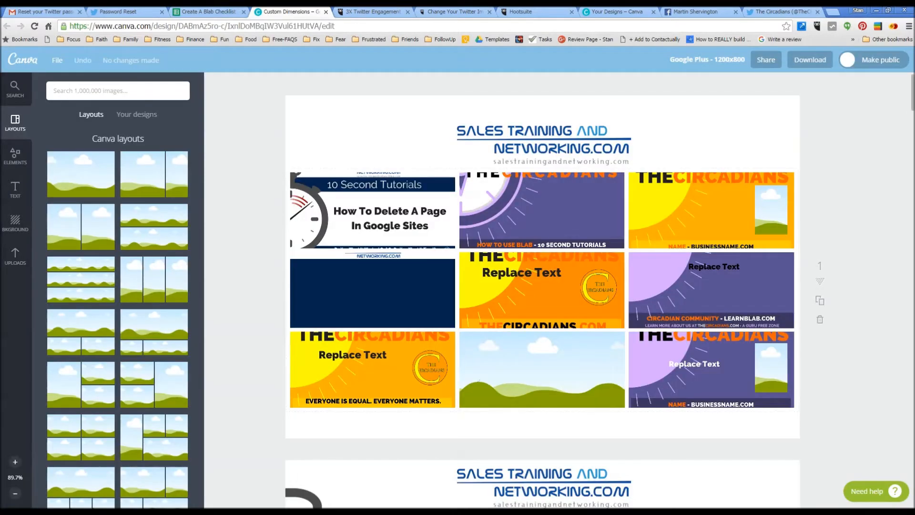
scroll("down", 3)
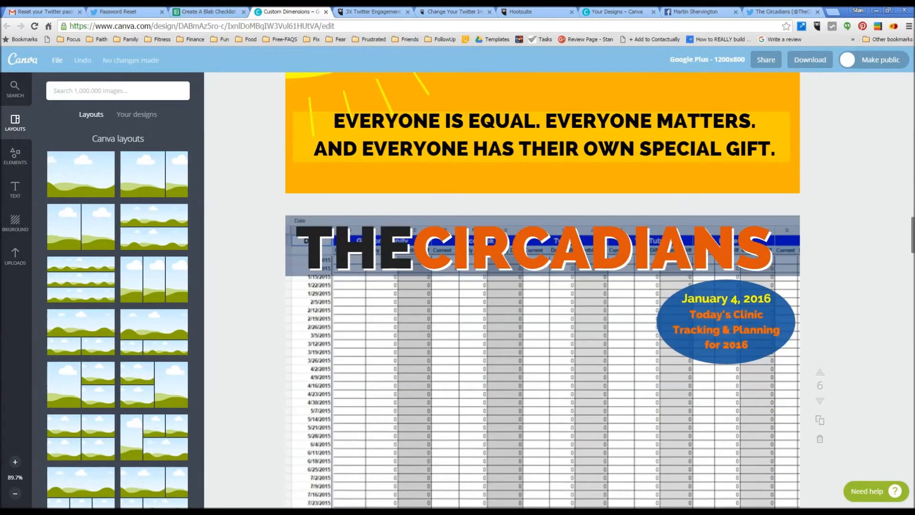
left_click(208, 11)
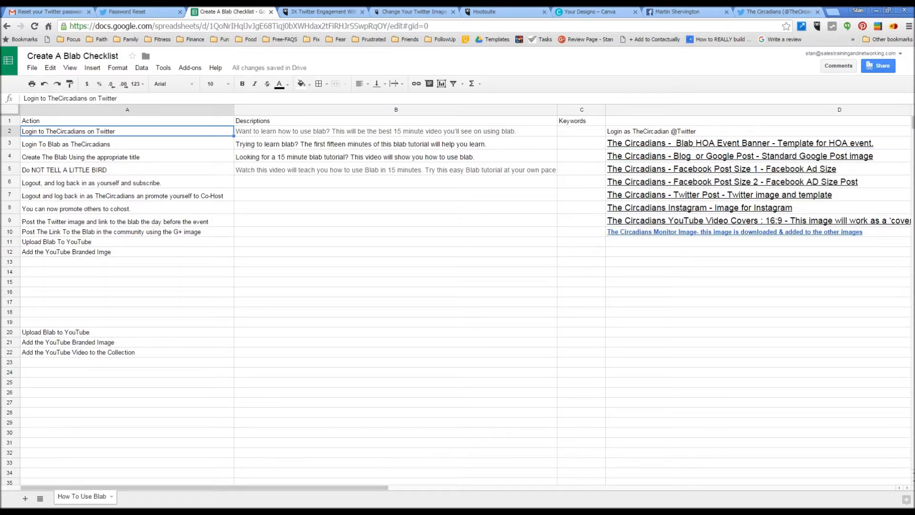
left_click(415, 84)
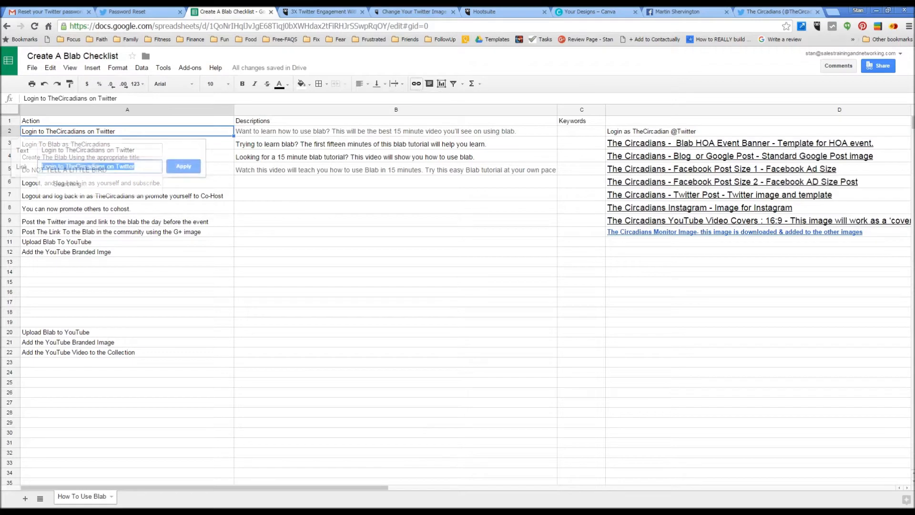
type("h")
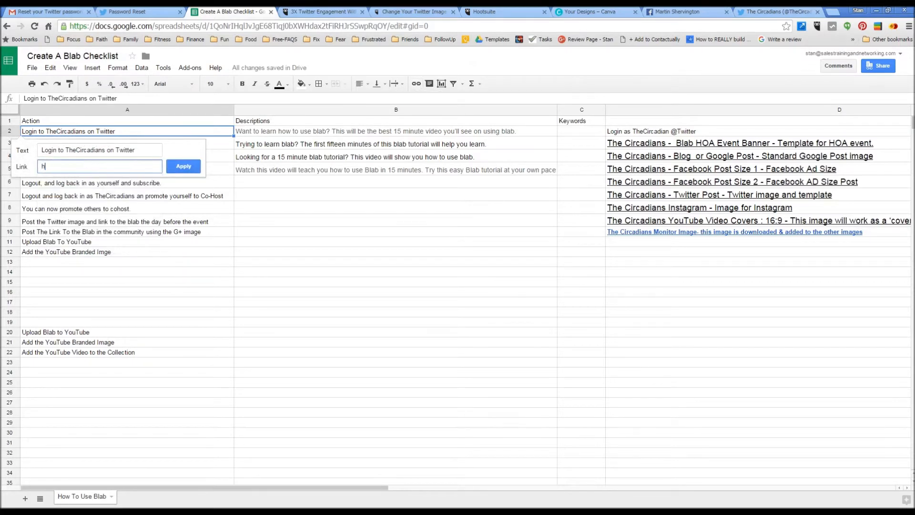
type("ttp://www.twitter.com/thecircadians")
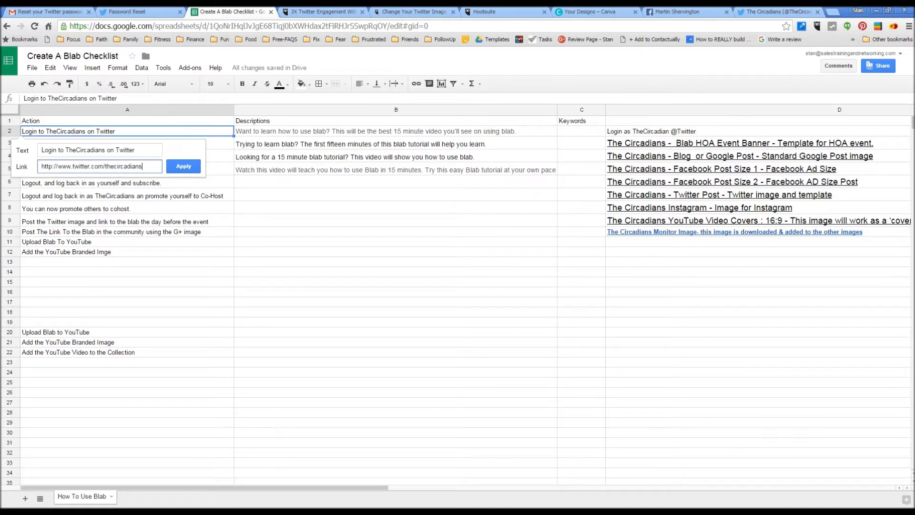
left_click(183, 166)
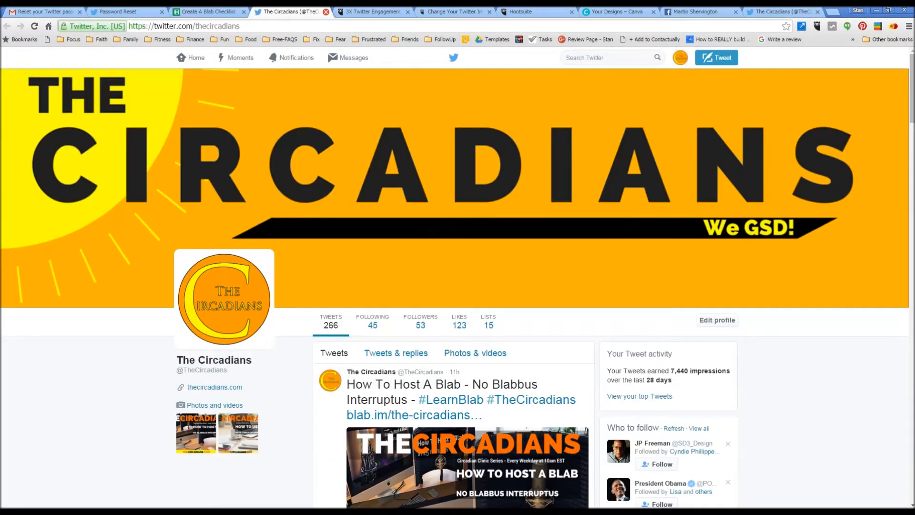
left_click(208, 11)
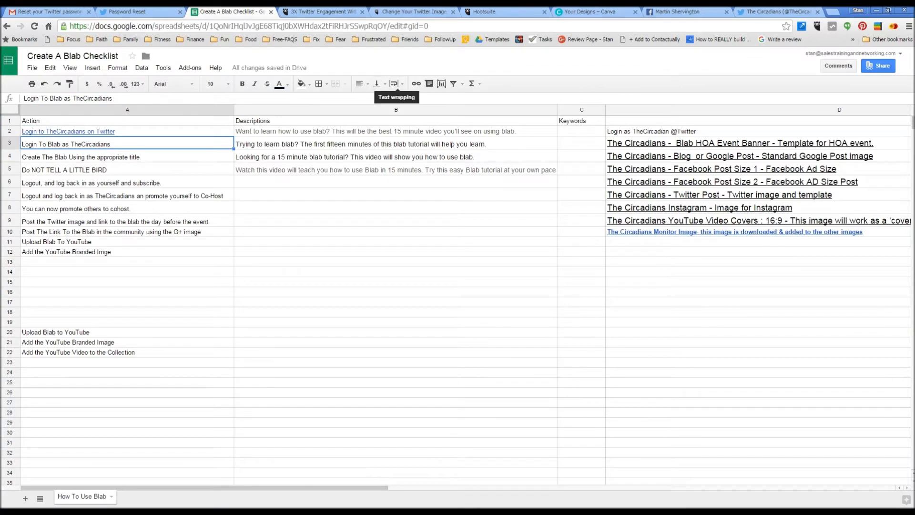
left_click(416, 83)
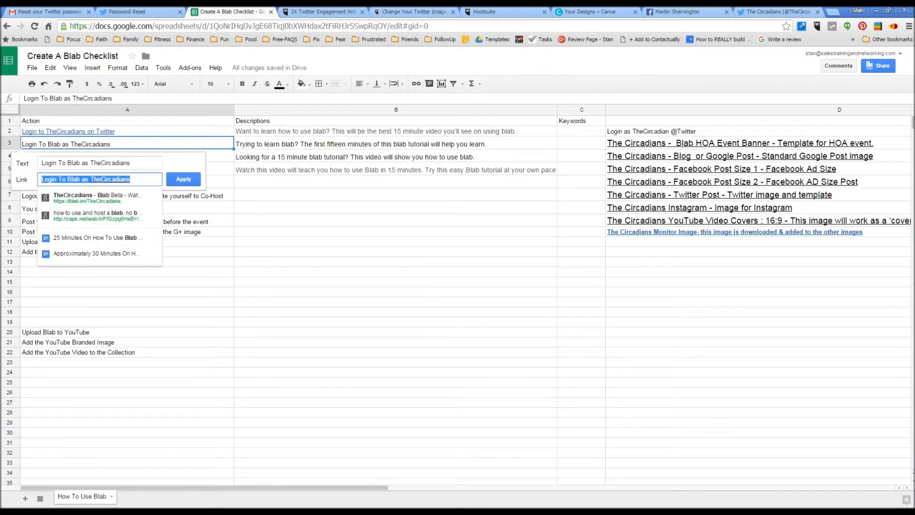
type("http://blab.im/thecircadians")
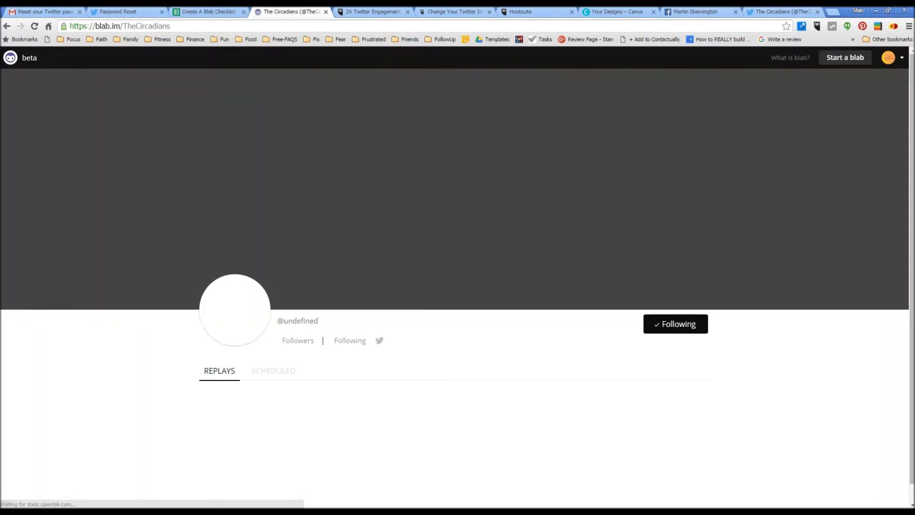
left_click(207, 12)
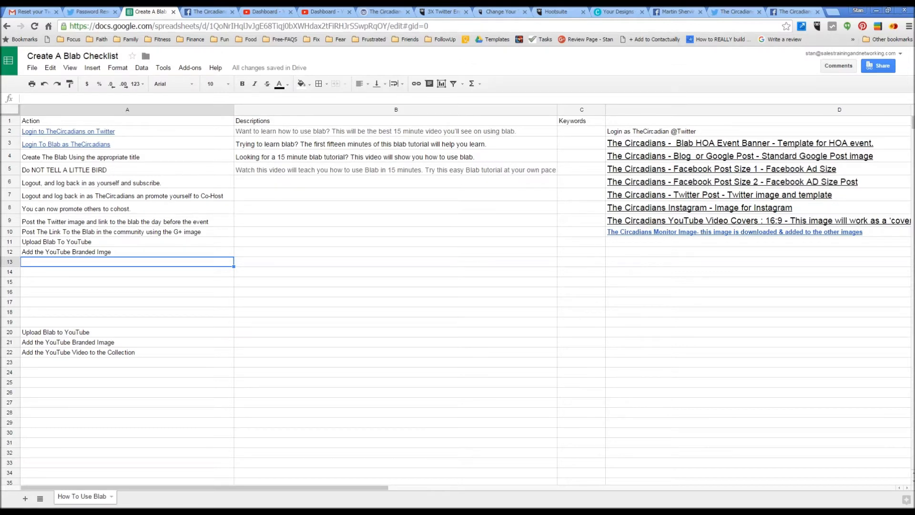
type("The Circadians On Facebook")
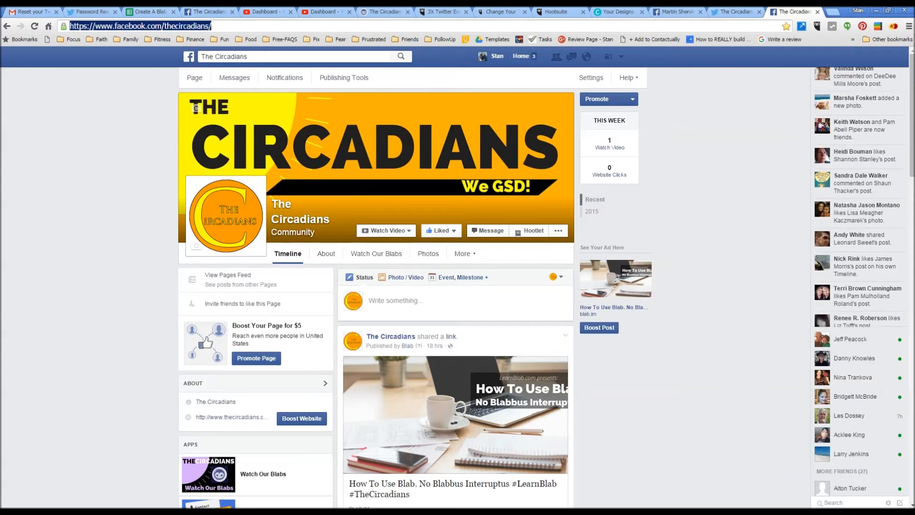
left_click(149, 11)
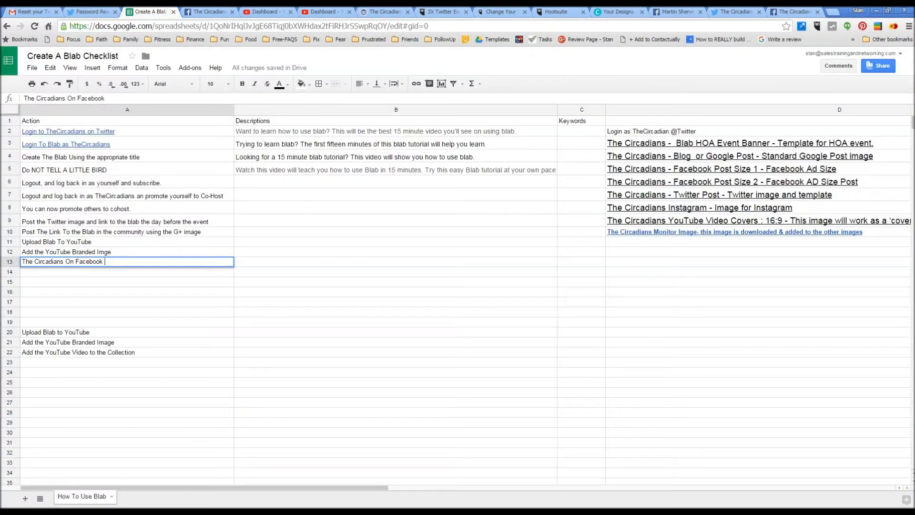
mouse_move(416, 83)
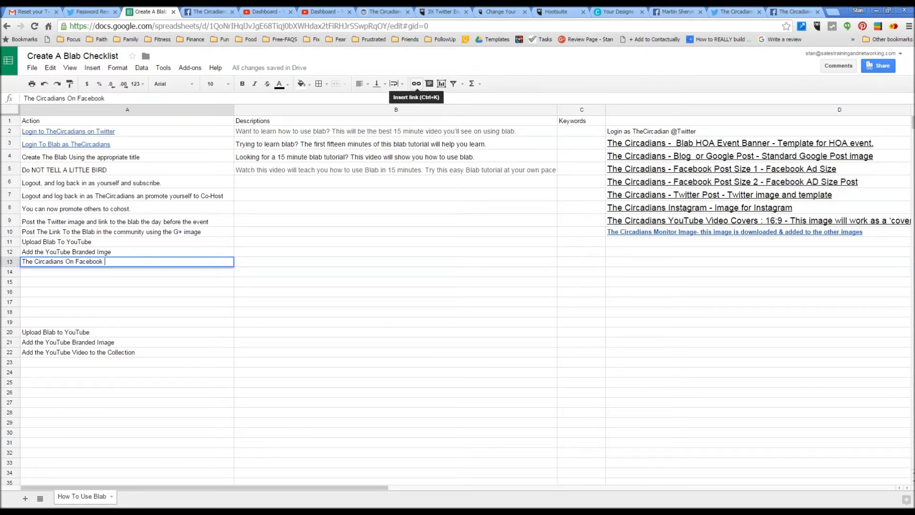
left_click(416, 84)
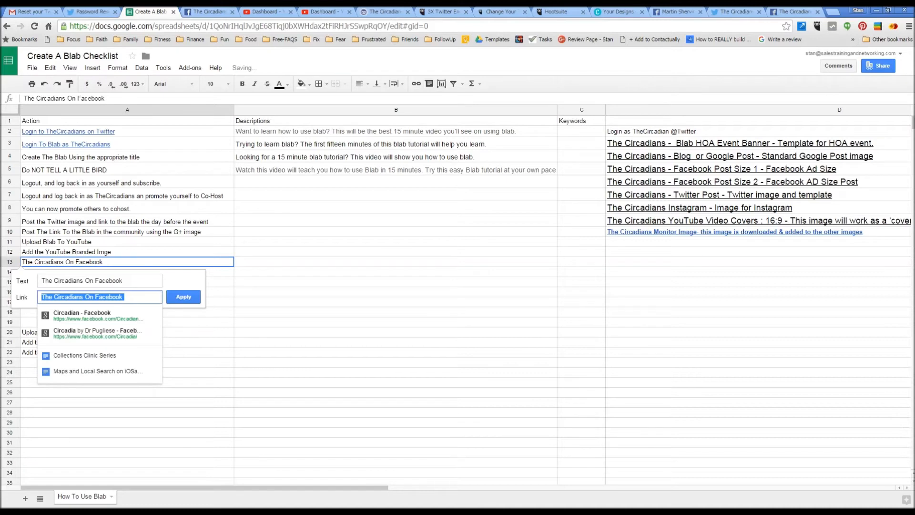
type("https://www.facebook.com/thecircadians/")
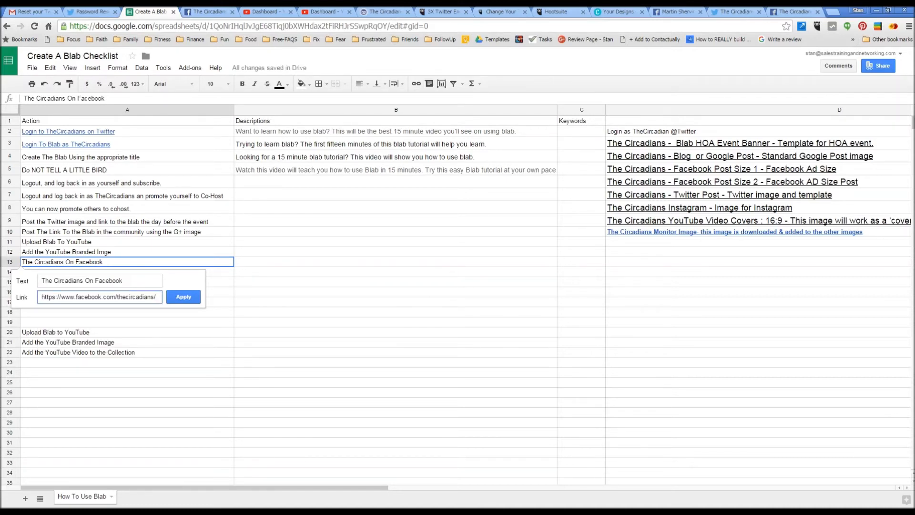
left_click(183, 296)
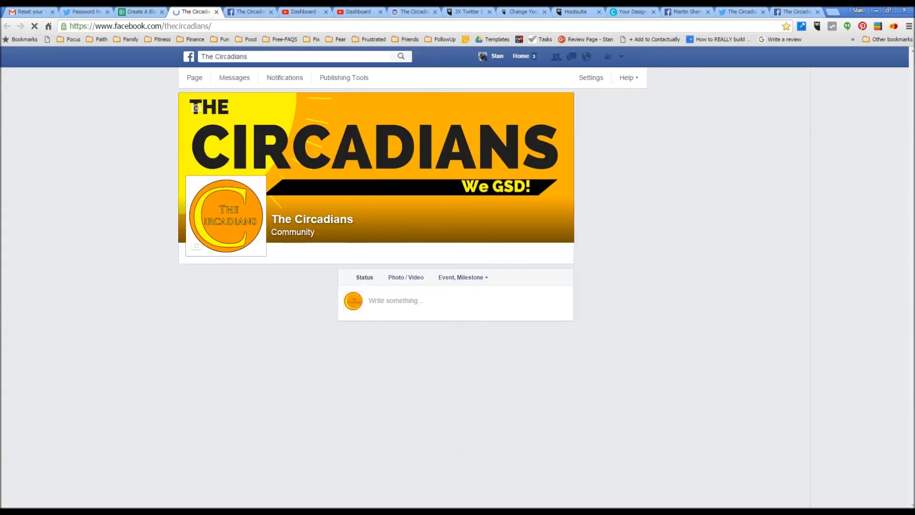
left_click(34, 26)
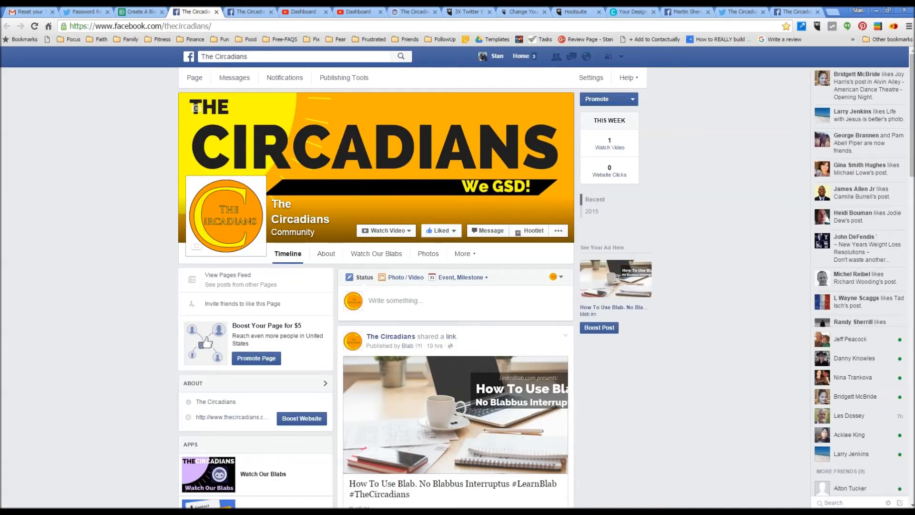